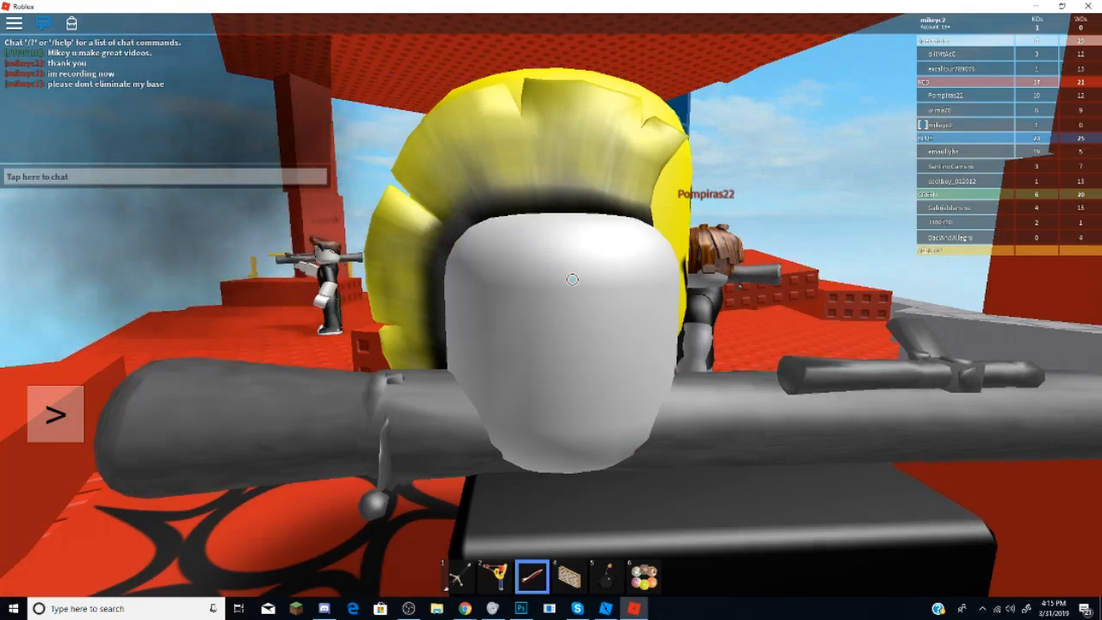
# - Send the chat message 'im doing somet...' to the other players in the match
pyautogui.write('im doing somet')
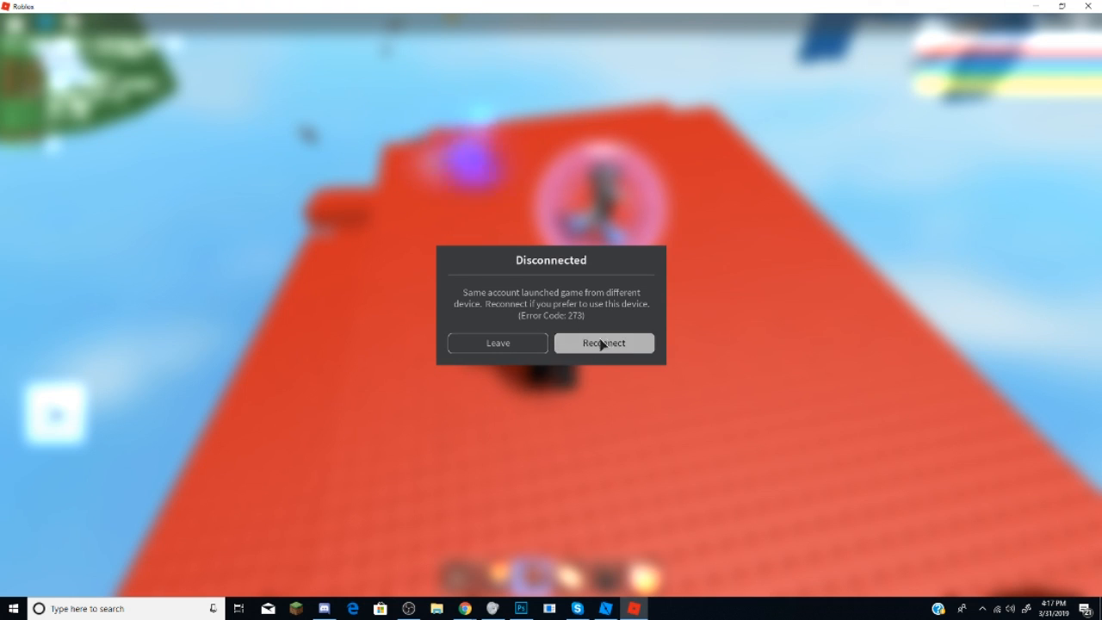
pyautogui.moveTo(789, 300)
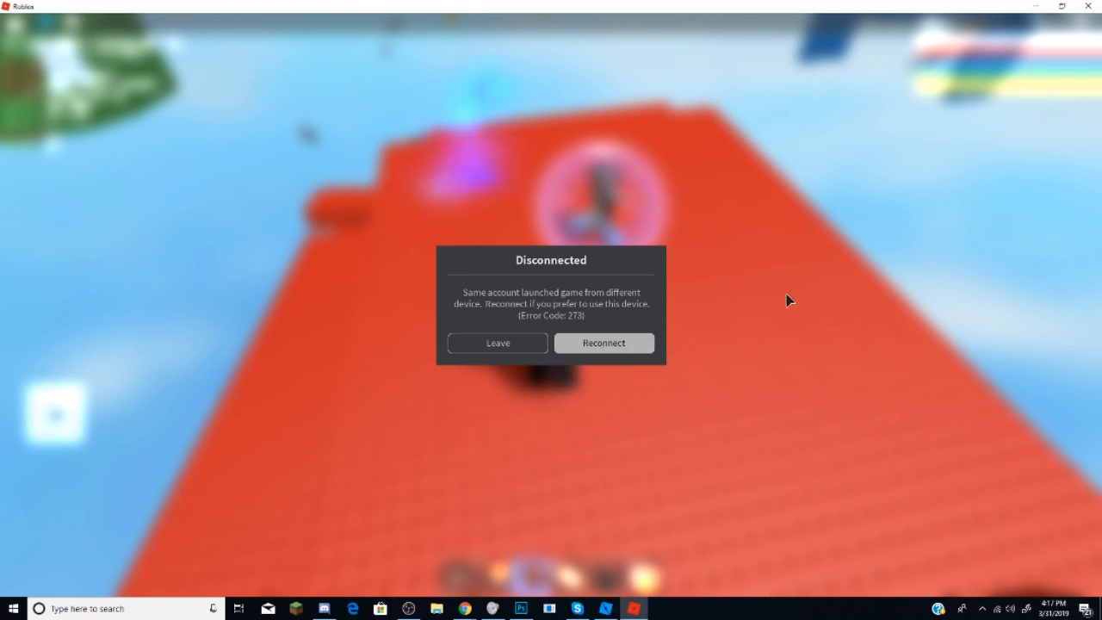
pyautogui.moveTo(727, 322)
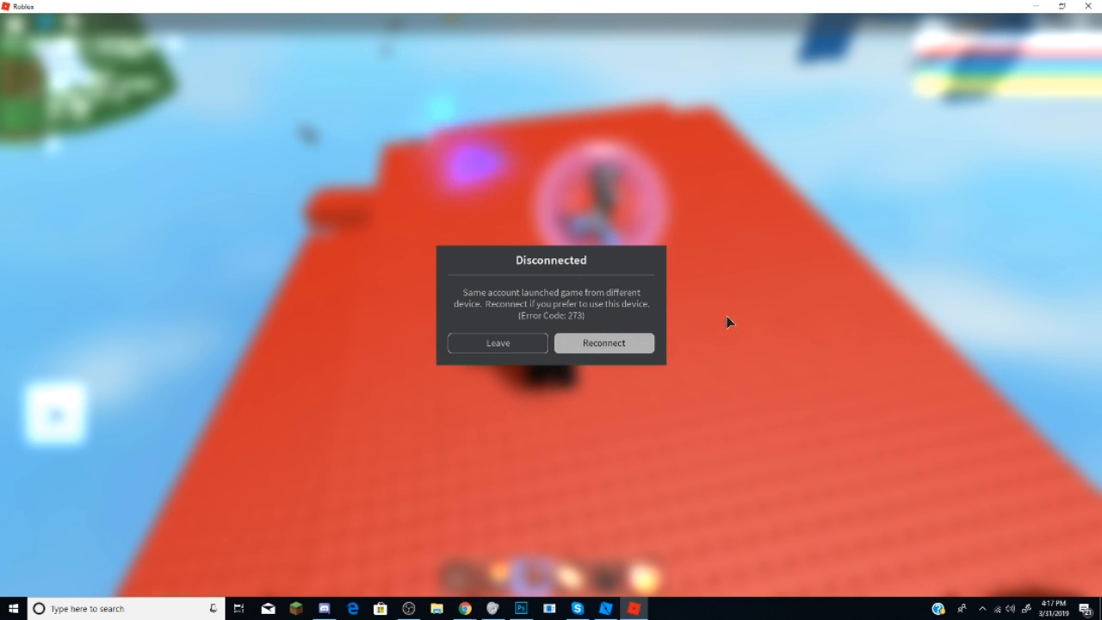
# - Attempt to reconnect to the game server after the same-account disconnect
pyautogui.click(603, 343)
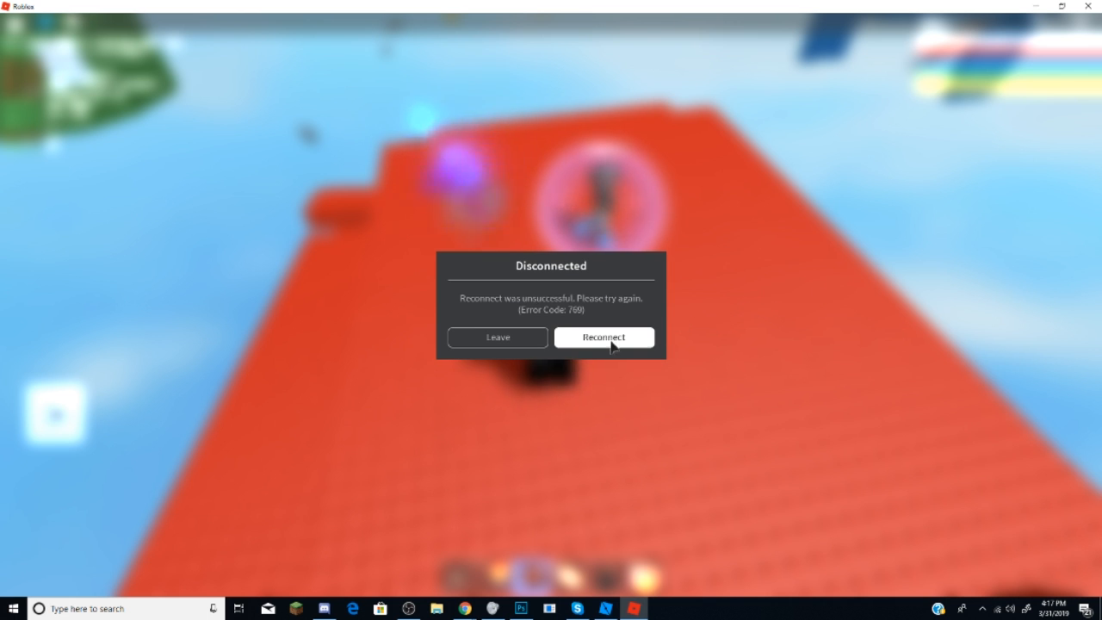
pyautogui.moveTo(1061, 43)
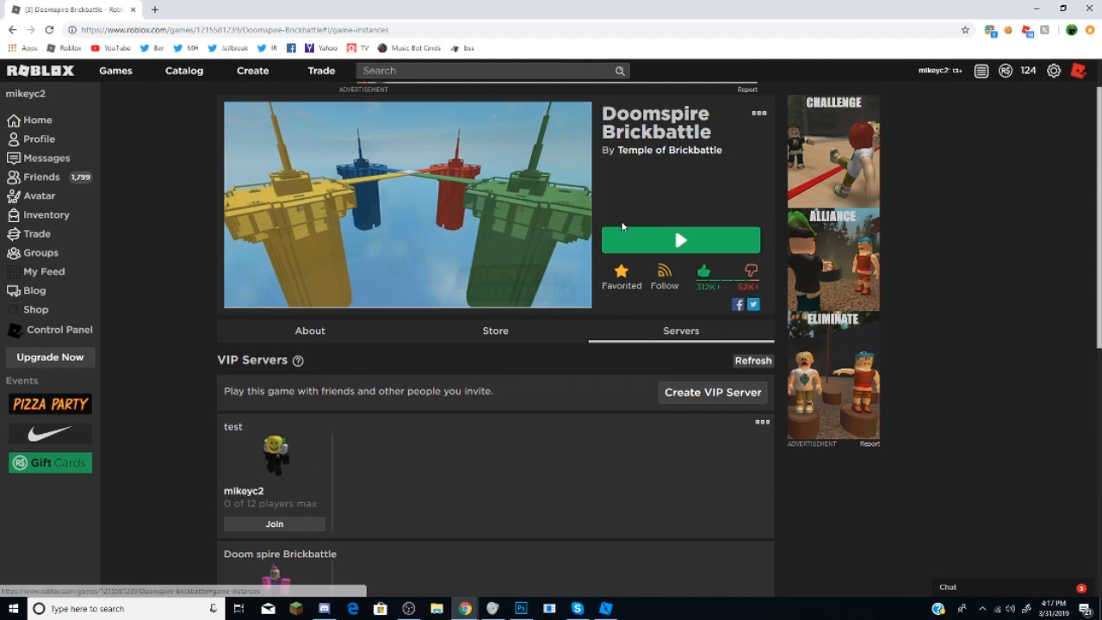
# - Launch Doomspire Brickbattle twice from its game page
pyautogui.click(681, 239)
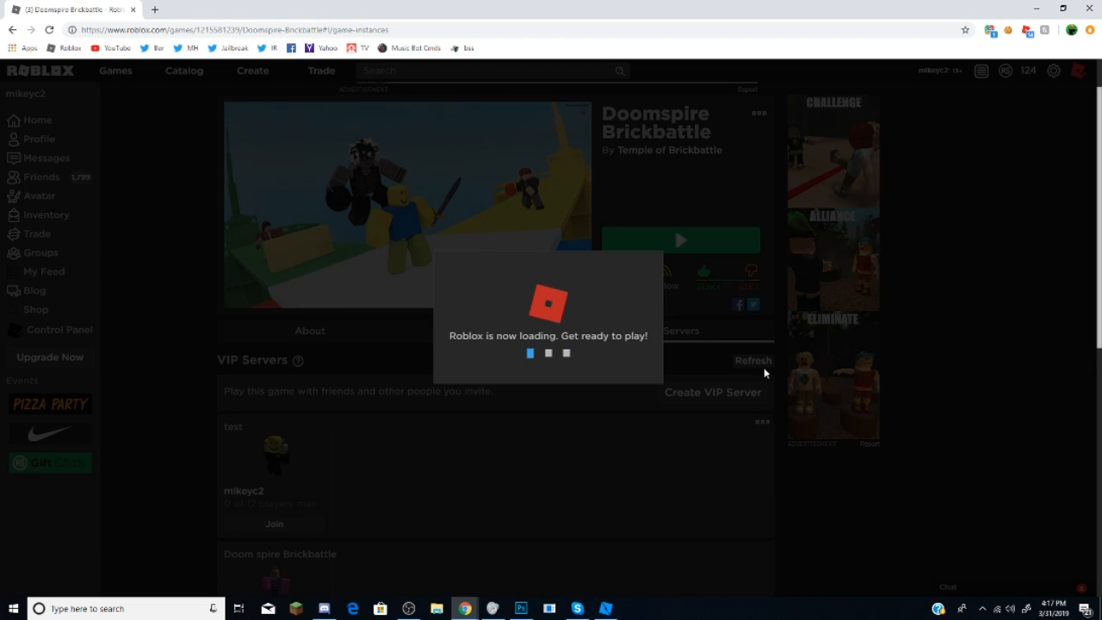
pyautogui.moveTo(650, 341)
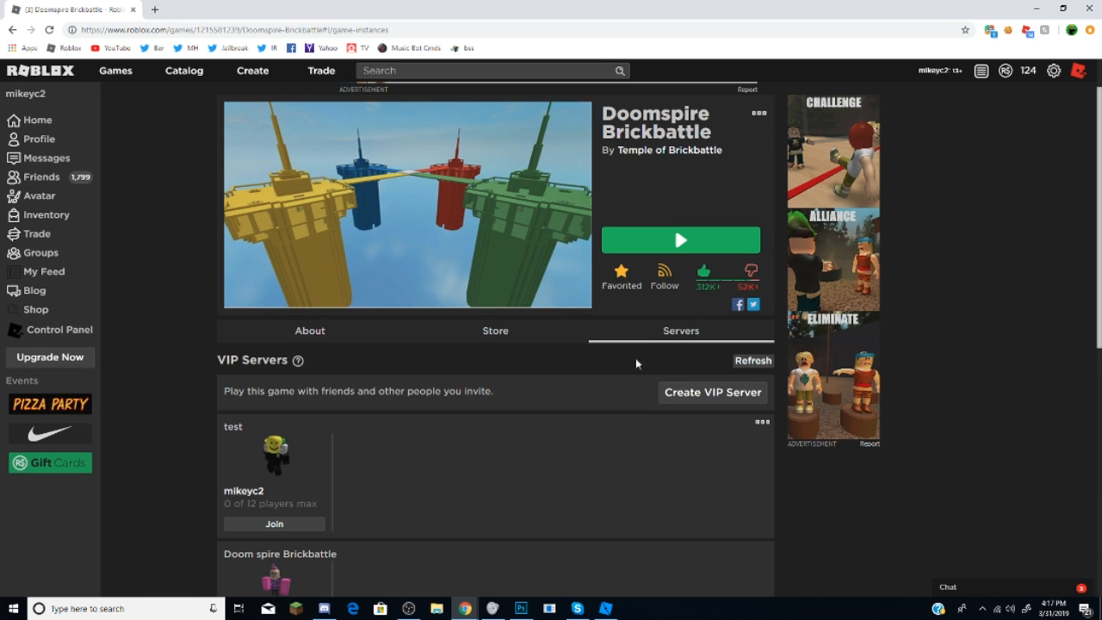
pyautogui.moveTo(490, 365)
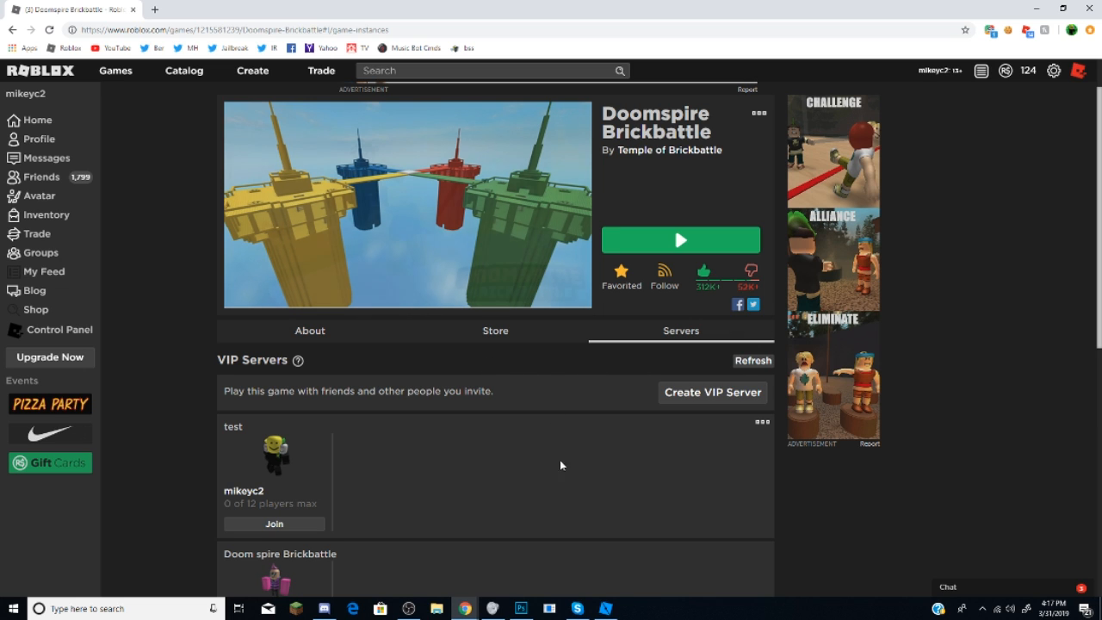
pyautogui.scroll(-3)
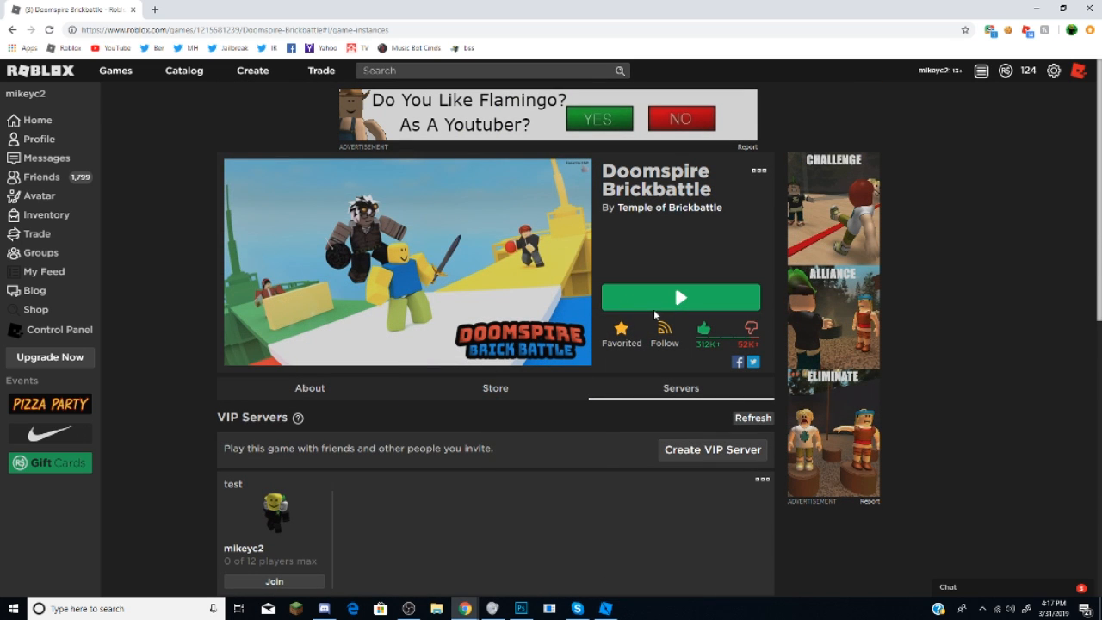
pyautogui.click(681, 296)
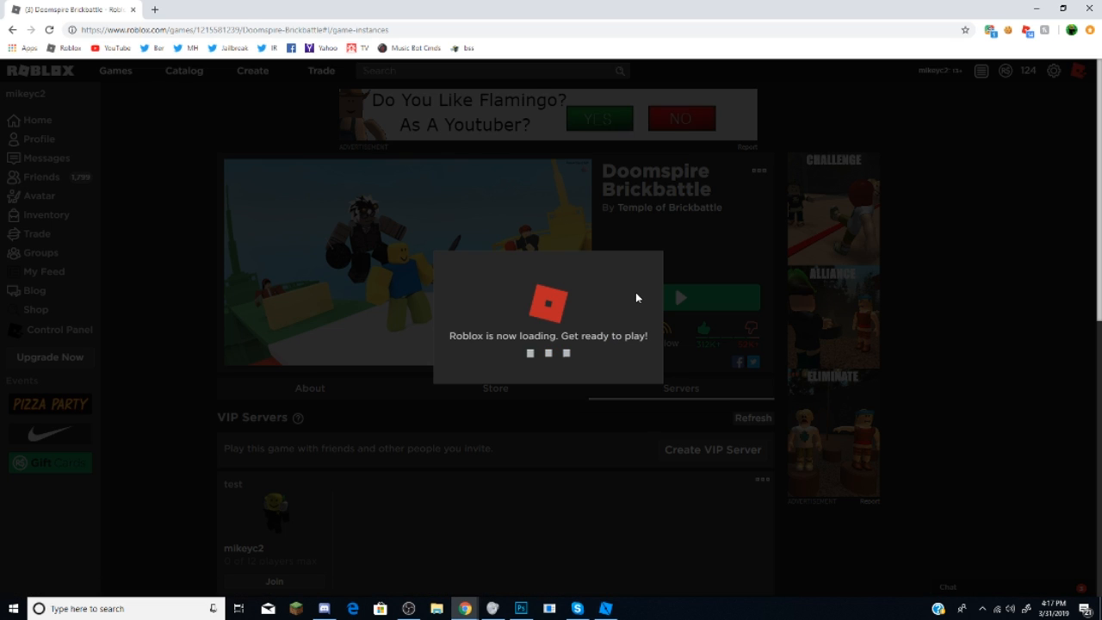
pyautogui.moveTo(648, 296)
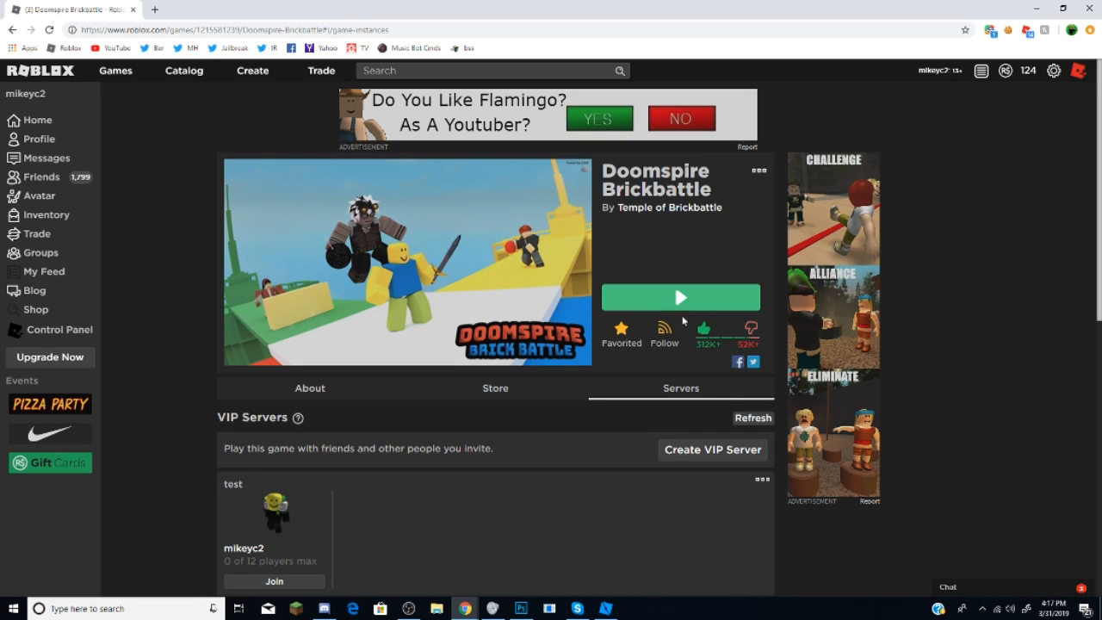
pyautogui.click(310, 389)
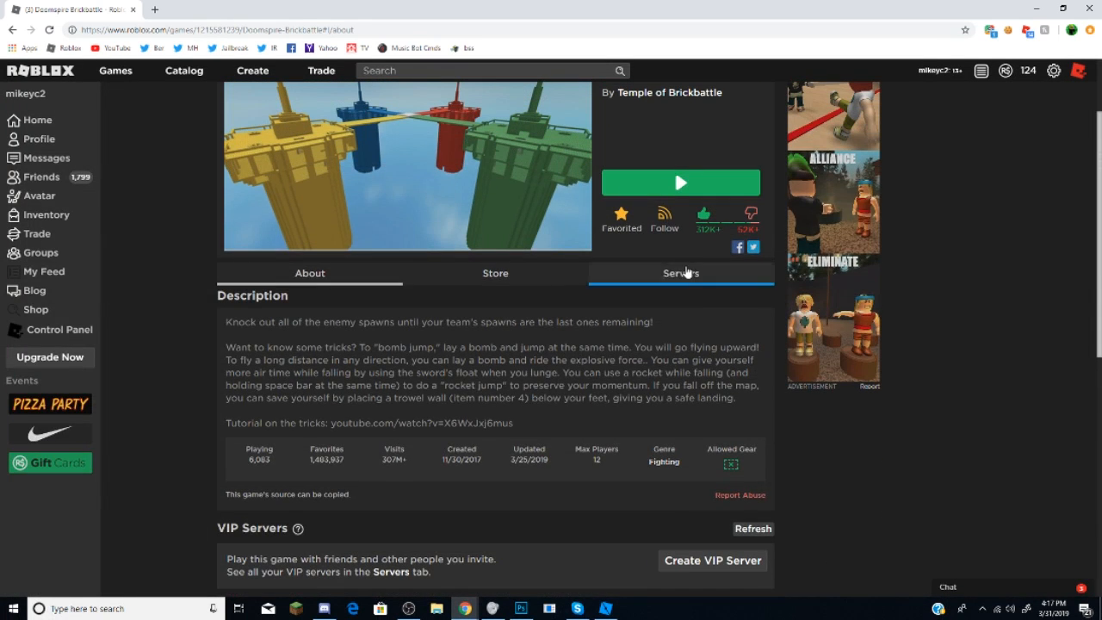
# - Browse the game's server list to the next page of servers
pyautogui.click(680, 272)
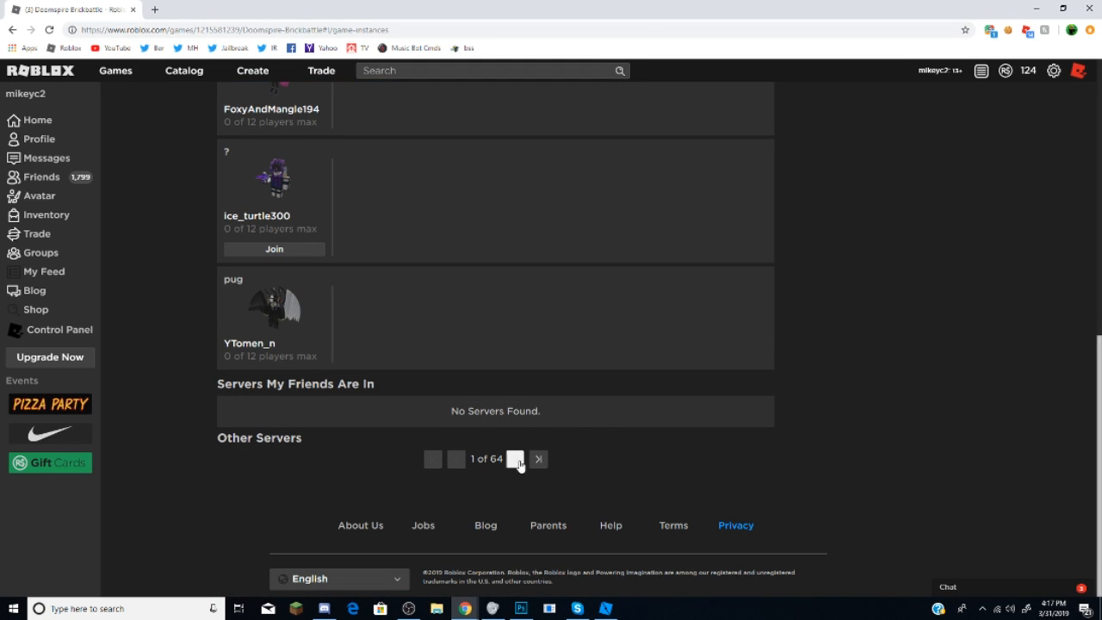
pyautogui.click(517, 458)
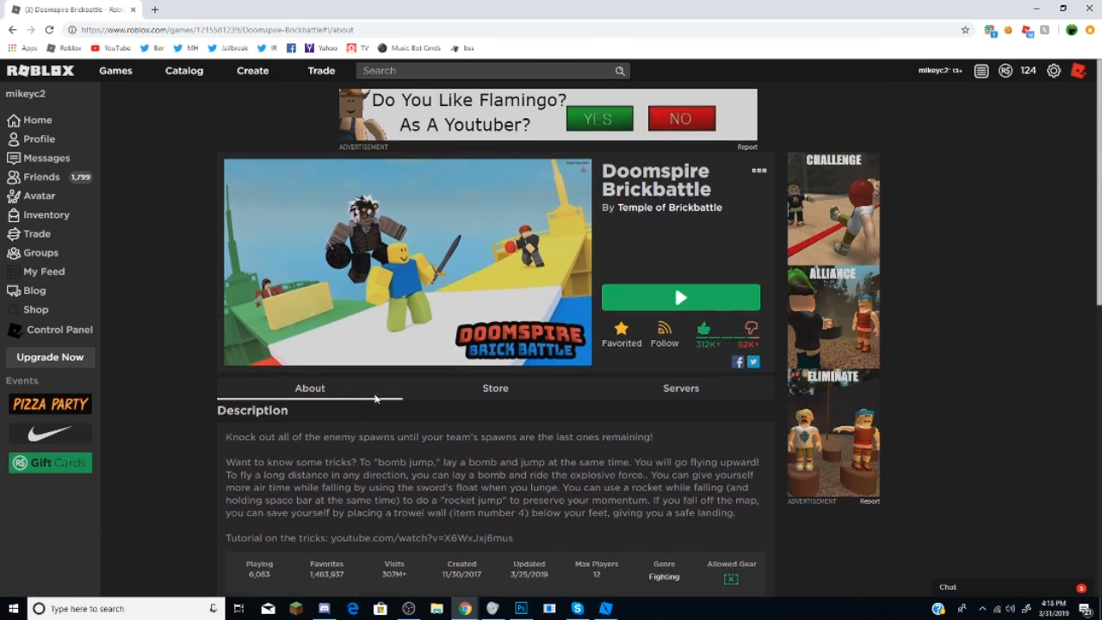
pyautogui.click(496, 389)
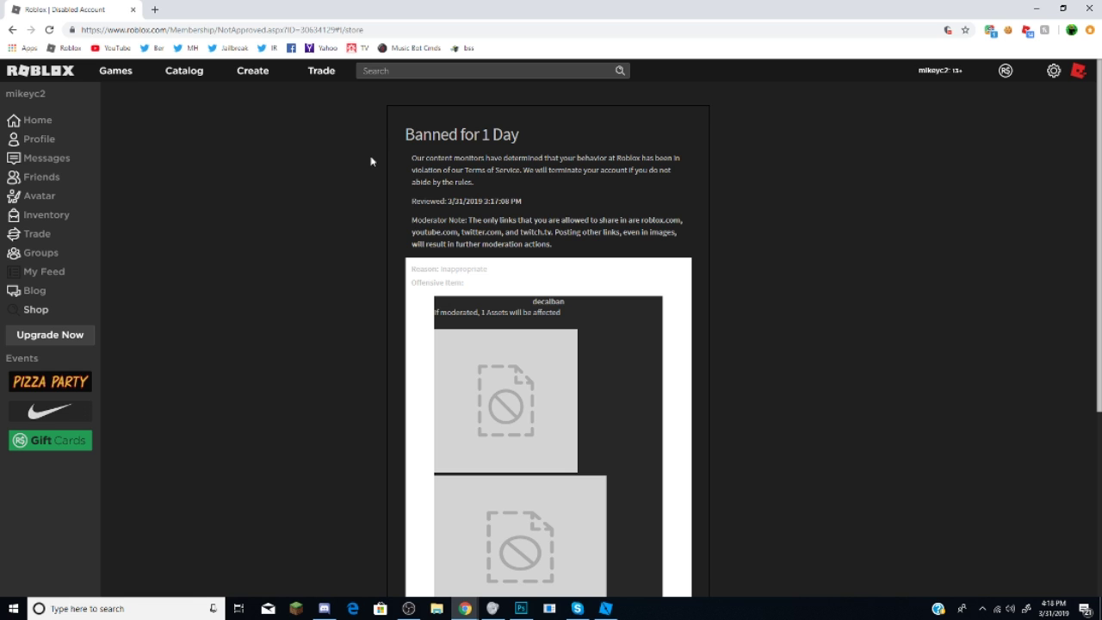
pyautogui.scroll(-3)
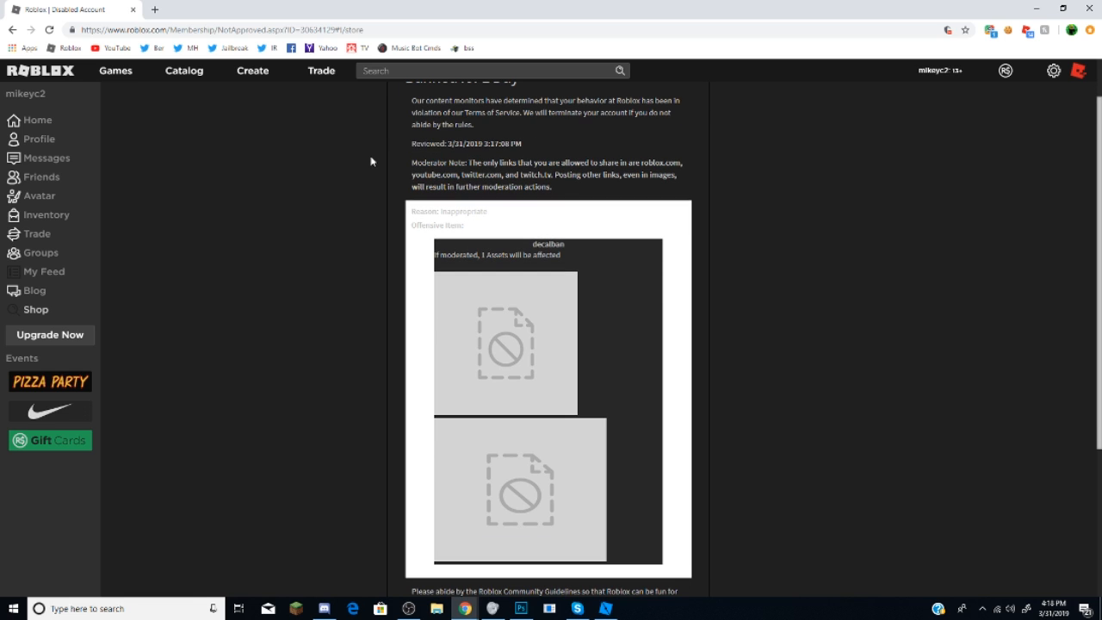
pyautogui.scroll(-3)
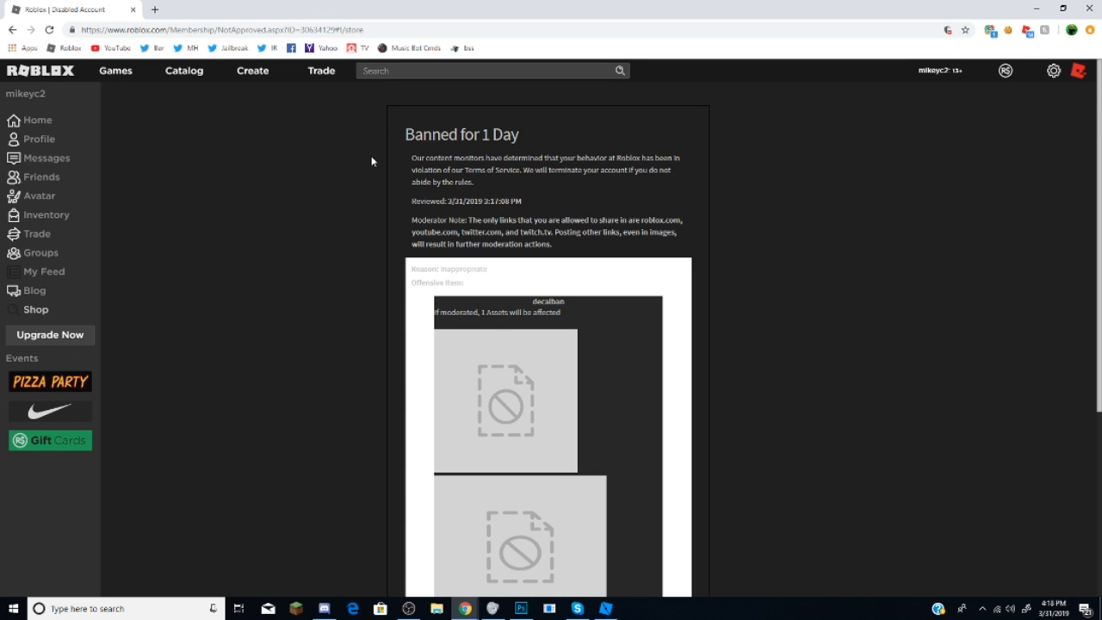
pyautogui.scroll(-3)
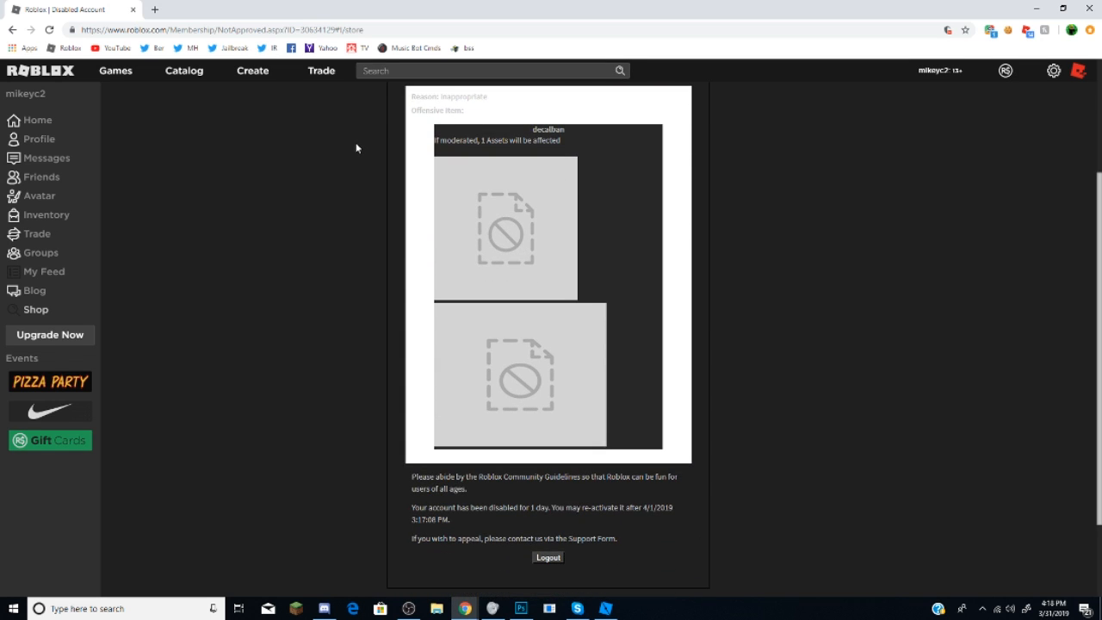
pyautogui.moveTo(379, 238)
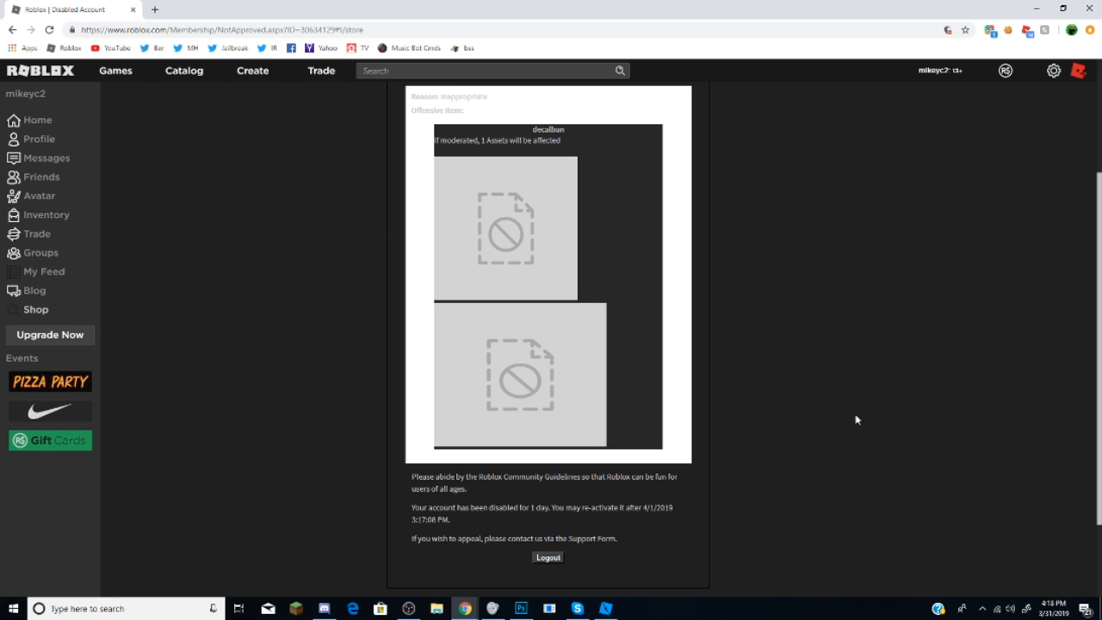
pyautogui.moveTo(601, 184)
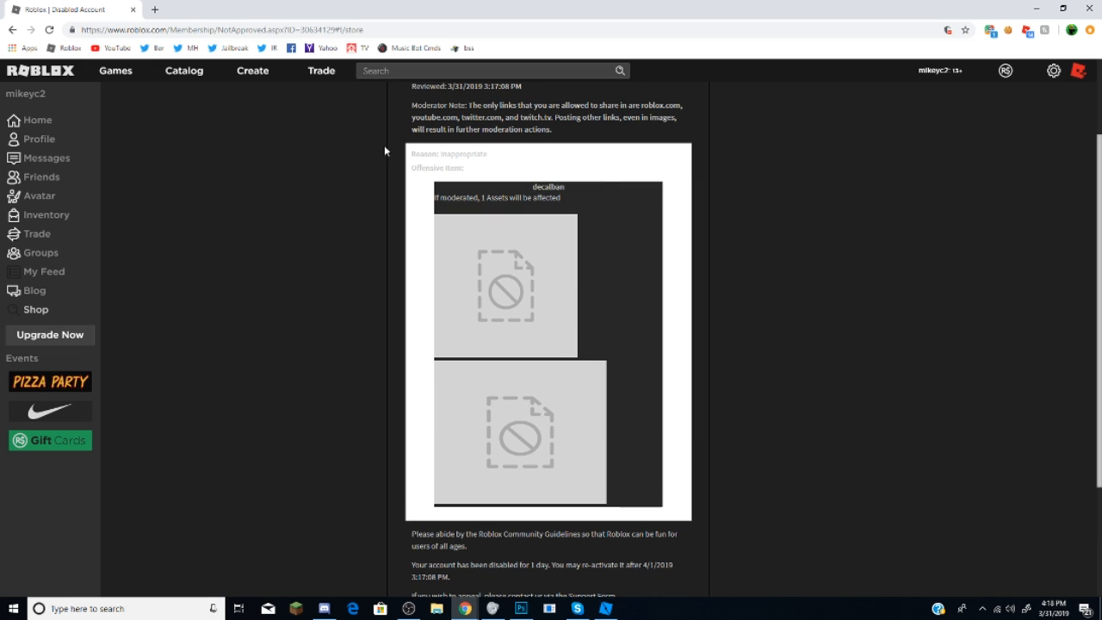
pyautogui.click(1055, 71)
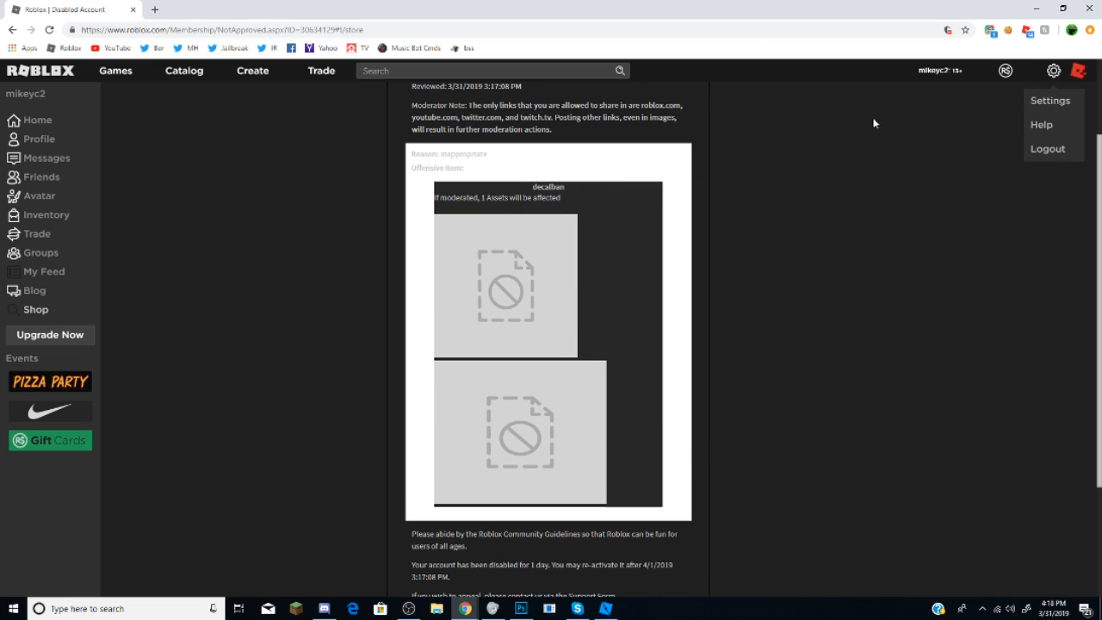
pyautogui.scroll(-3)
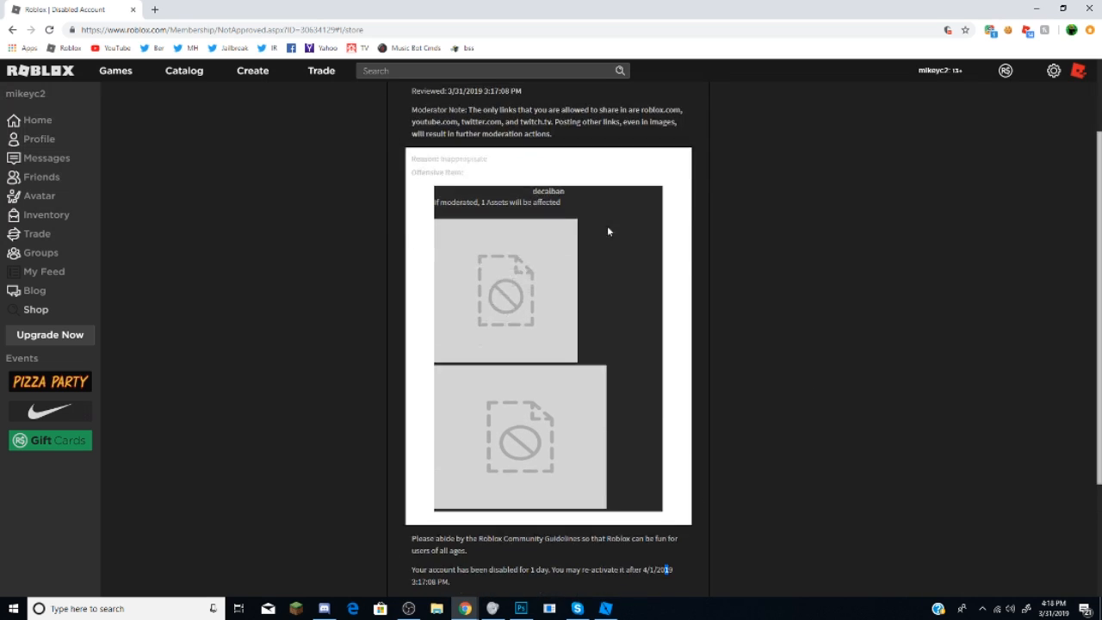
pyautogui.scroll(-3)
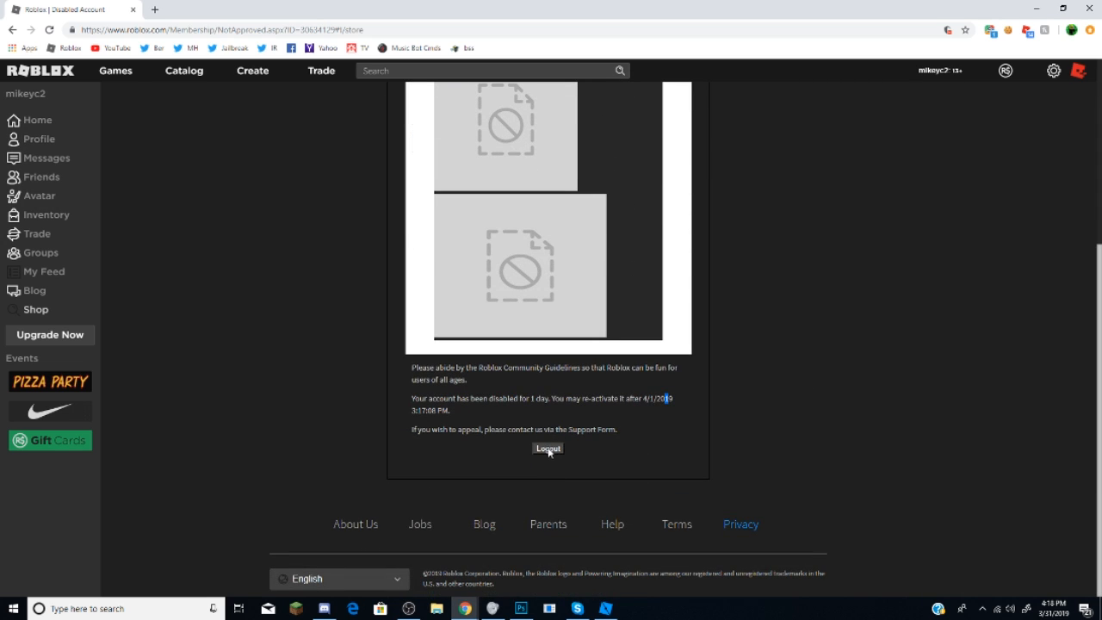
# - Log out of the disabled account and sign in to the 'alt' account
pyautogui.click(547, 448)
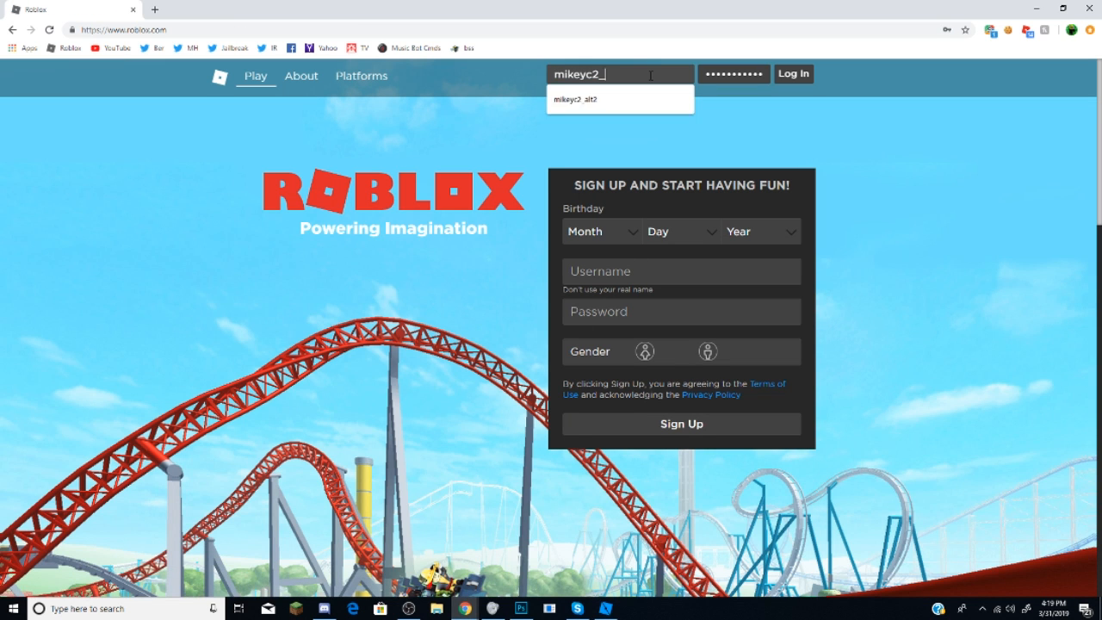
pyautogui.write('alt')
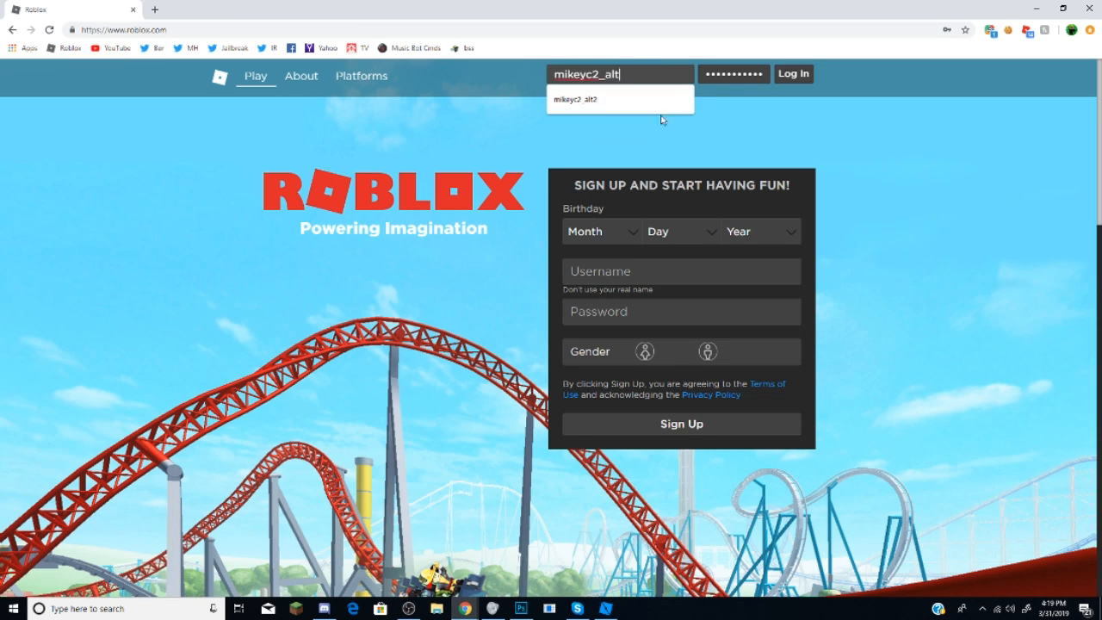
pyautogui.click(792, 72)
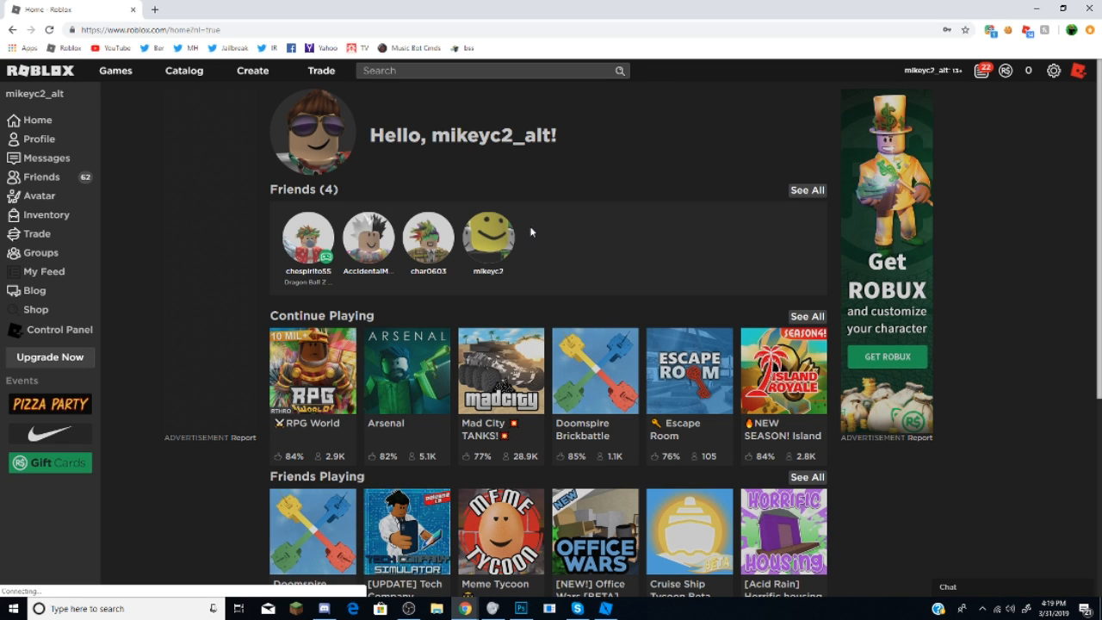
pyautogui.moveTo(303, 222)
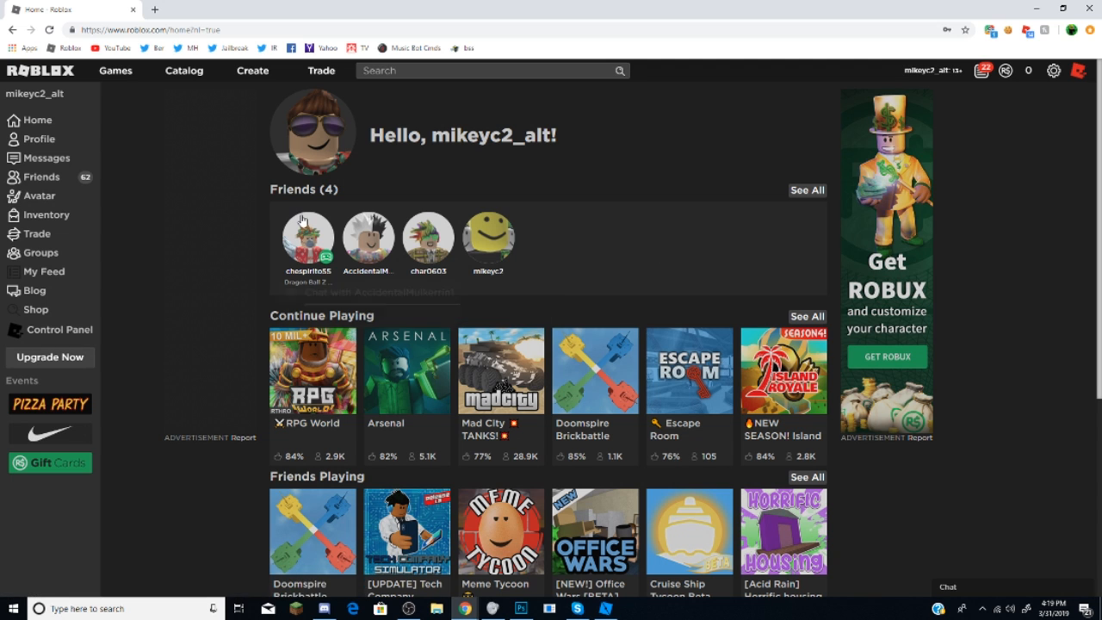
pyautogui.moveTo(625, 371)
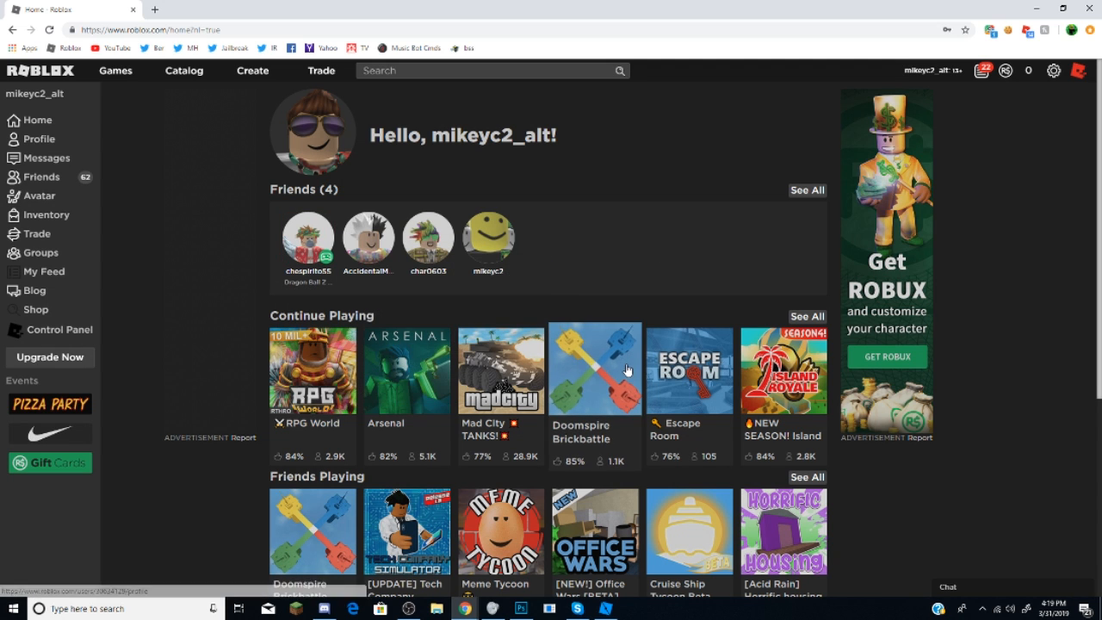
# - Launch Doomspire Brickbattle from its game page on the alt account
pyautogui.click(596, 368)
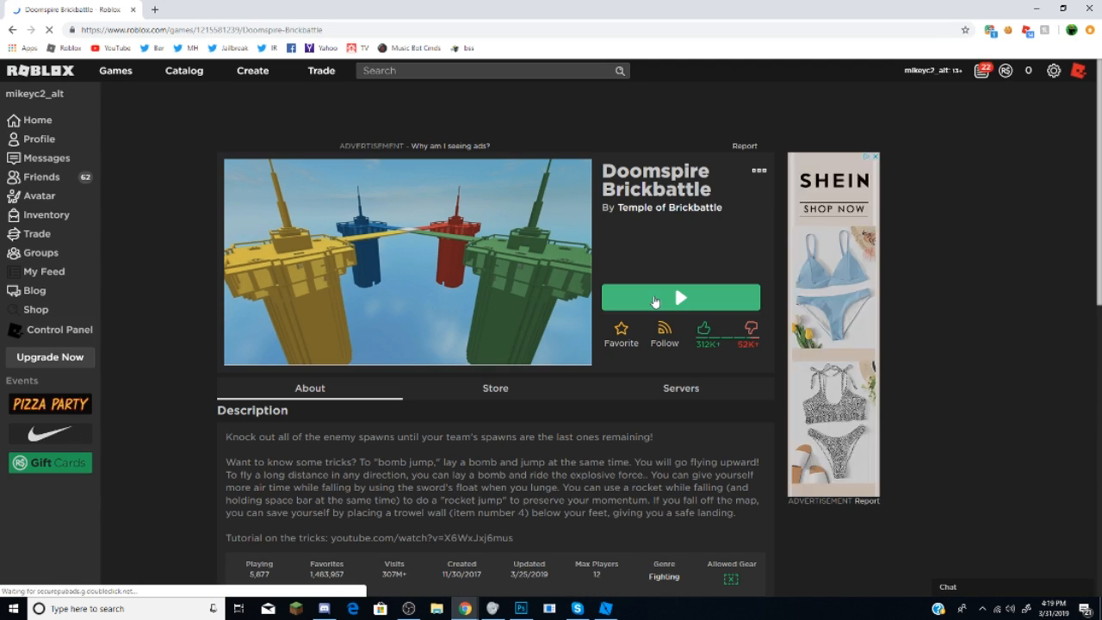
pyautogui.click(655, 296)
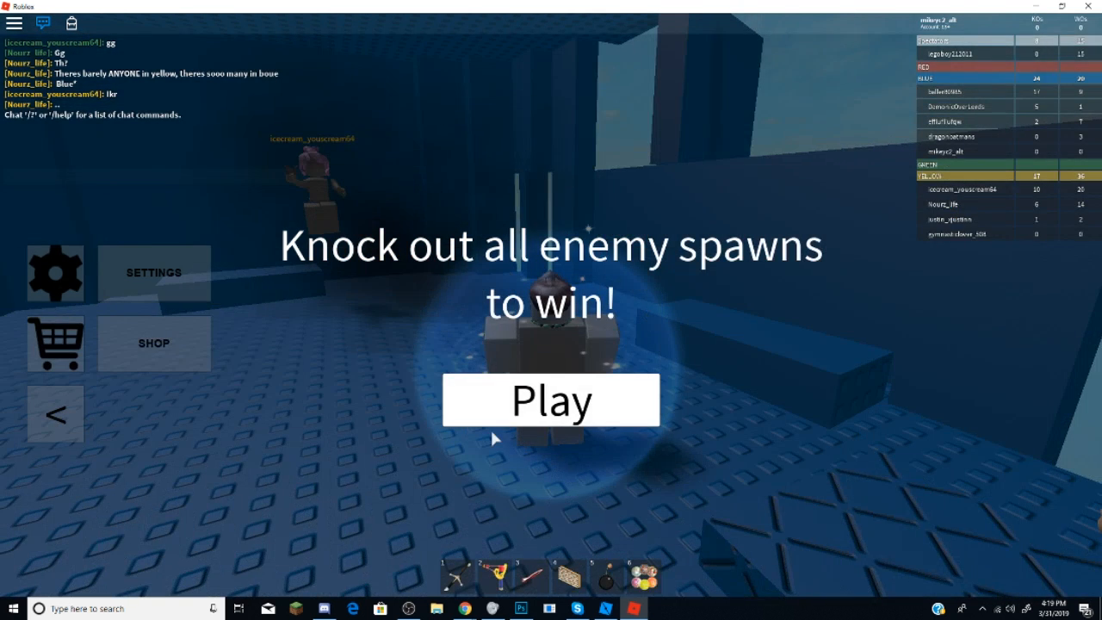
# - Start the round and arrive at the red team's base
pyautogui.click(551, 400)
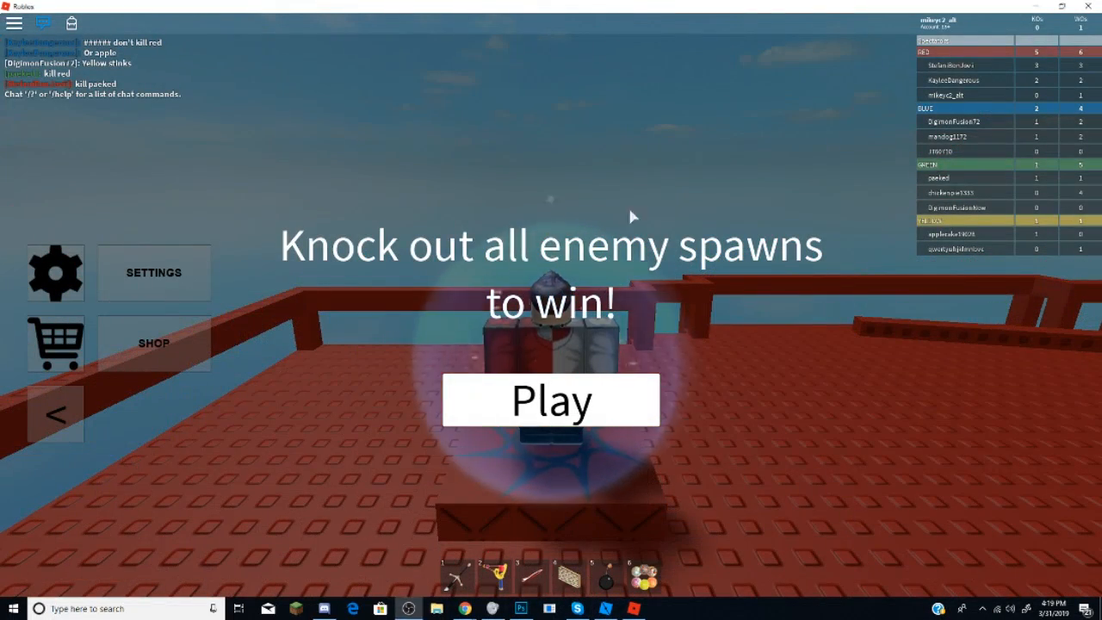
# - Spawn onto the red base and tell chat about the ban
pyautogui.click(551, 400)
pyautogui.write('In')
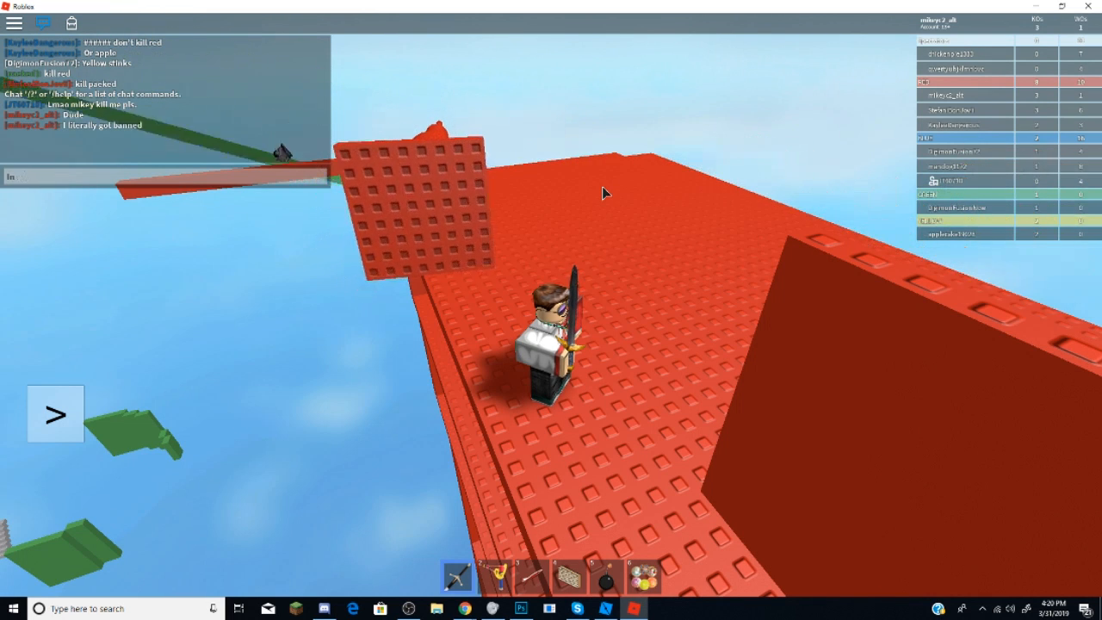
# - Send the chat message 'on my r...' and play on until falling near the green base
pyautogui.write('on my r')
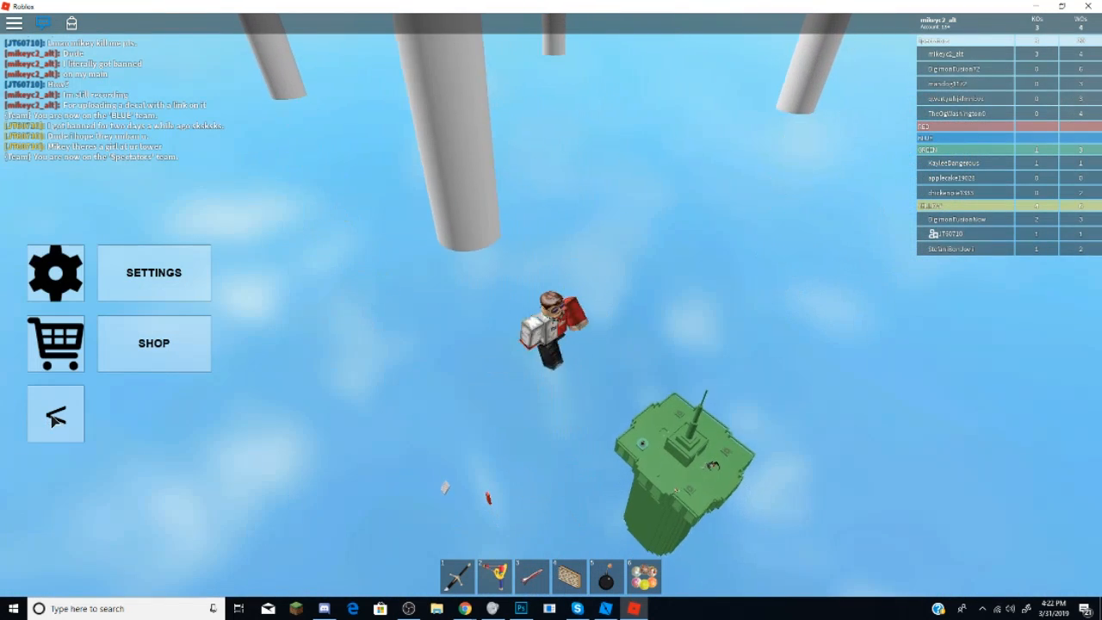
# - Toggle the side menu and bring up the in-game settings panel
pyautogui.click(55, 414)
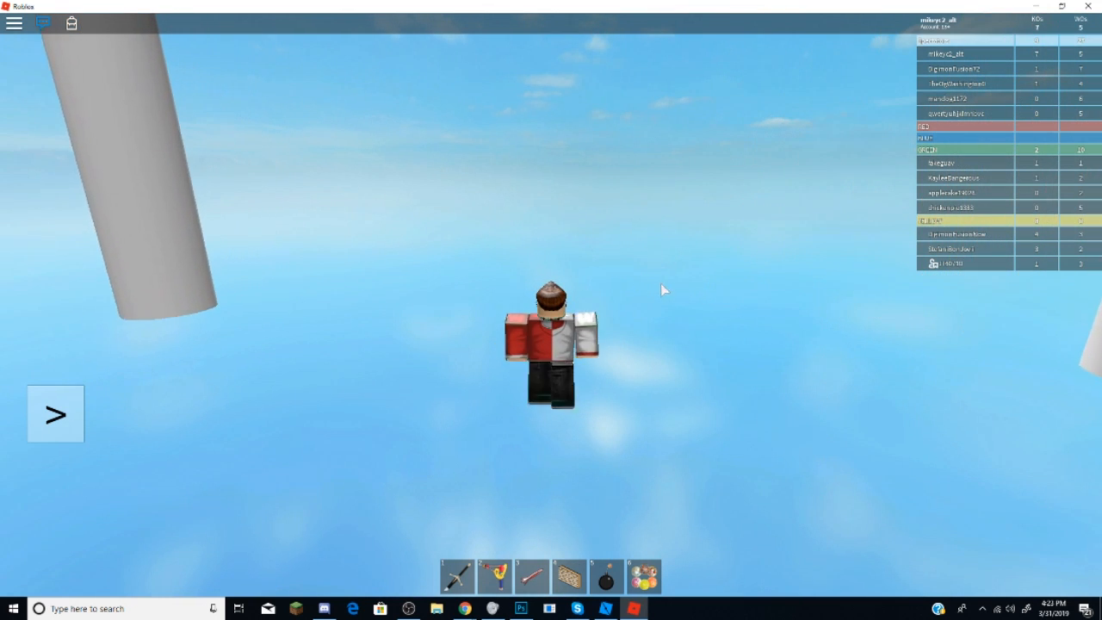
pyautogui.click(55, 414)
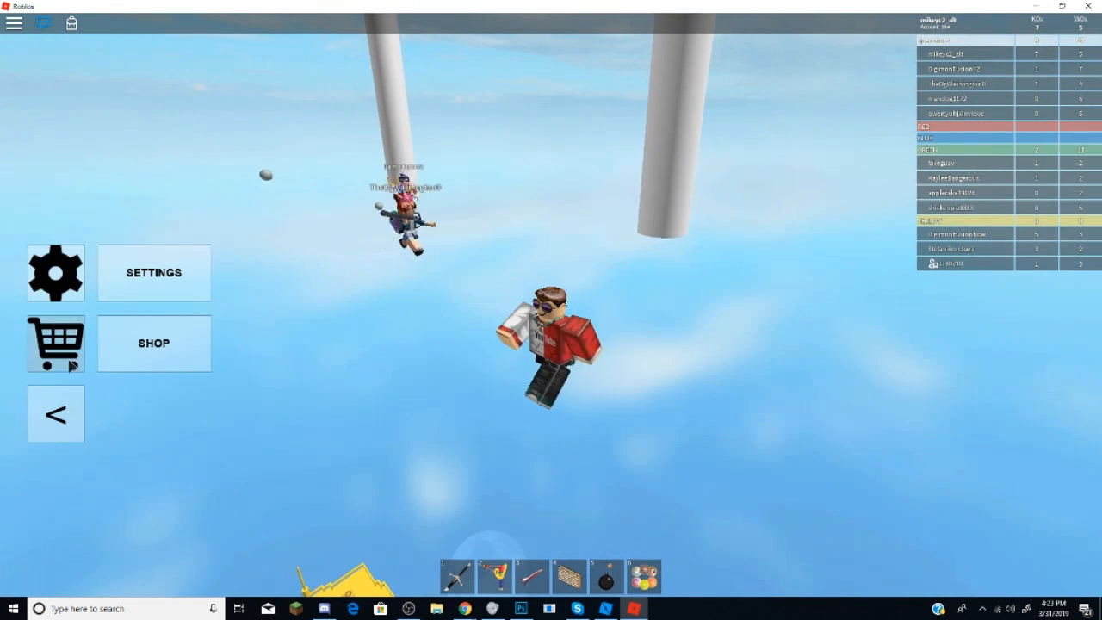
pyautogui.click(55, 413)
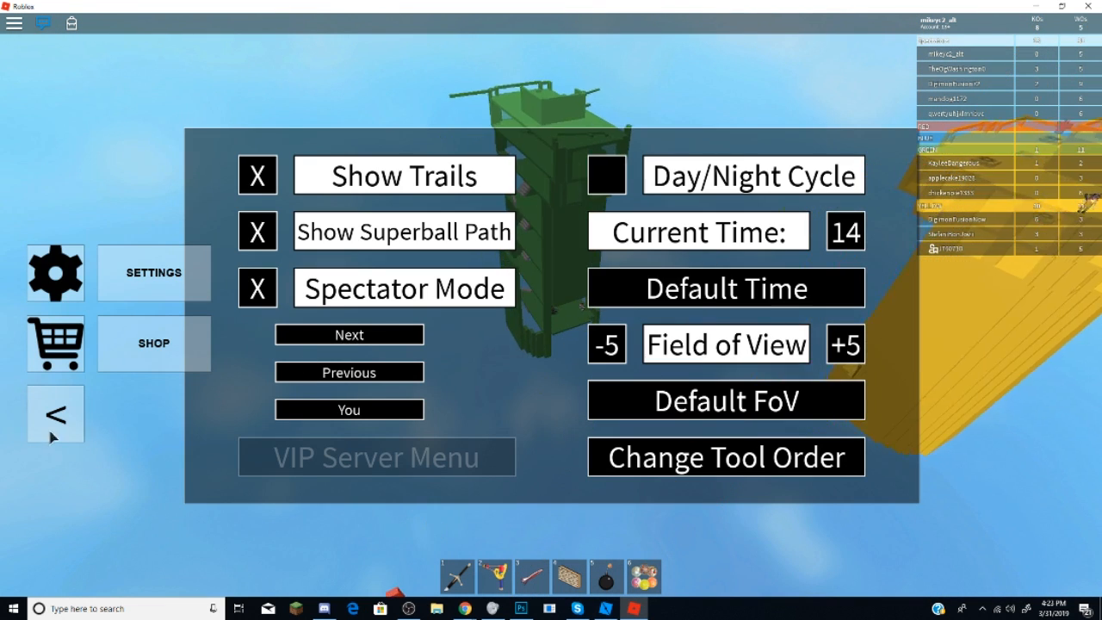
# - Close and reopen the settings panel, then leave the game for the website
pyautogui.click(55, 413)
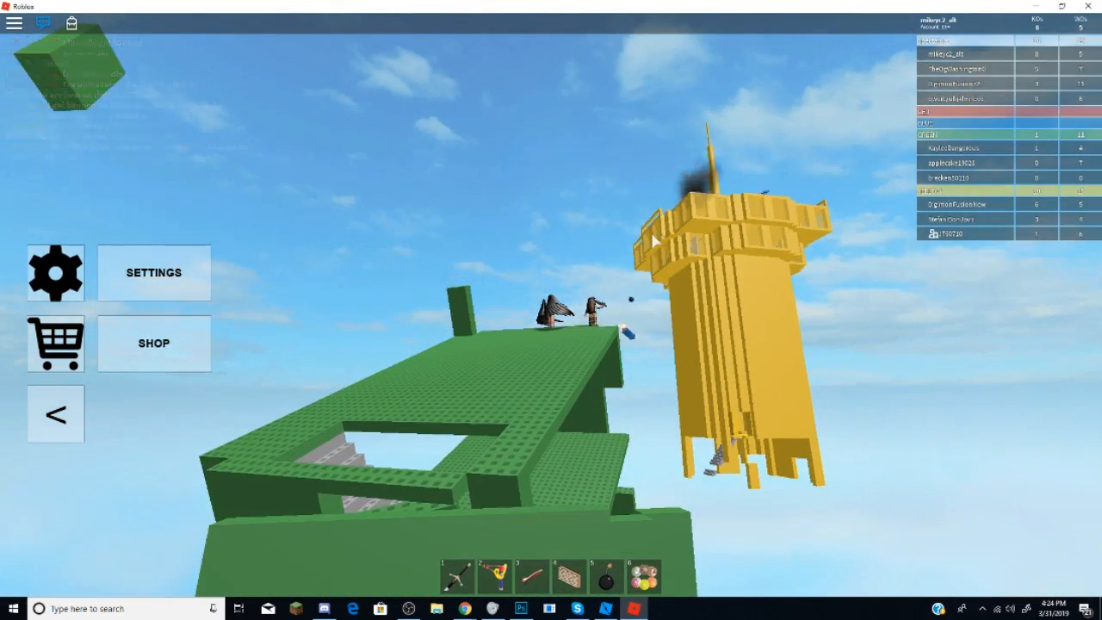
pyautogui.click(55, 413)
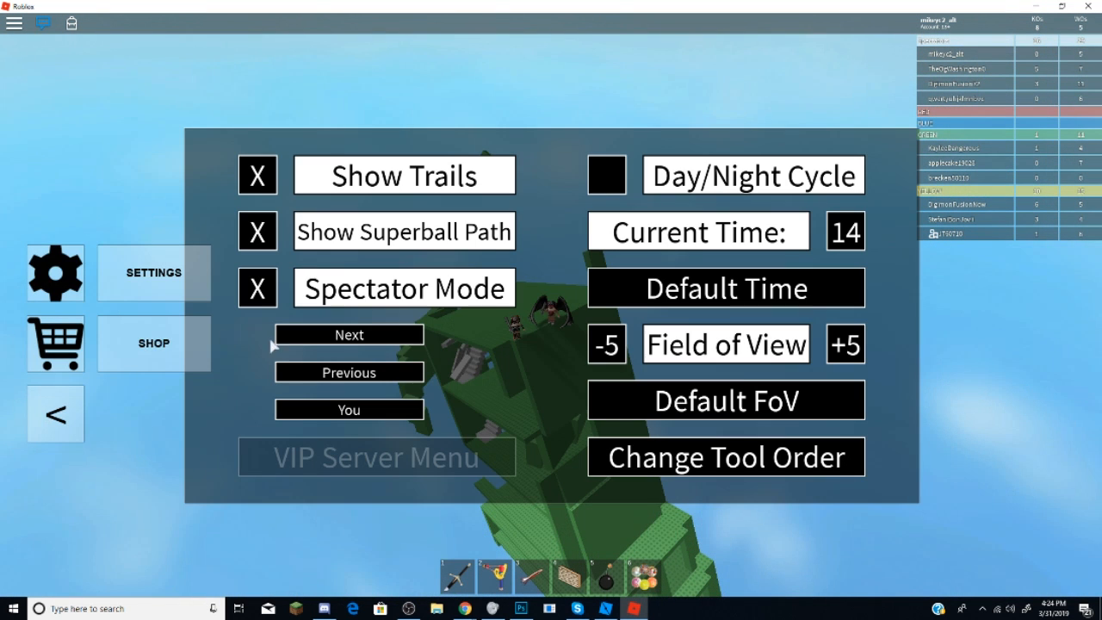
pyautogui.click(55, 414)
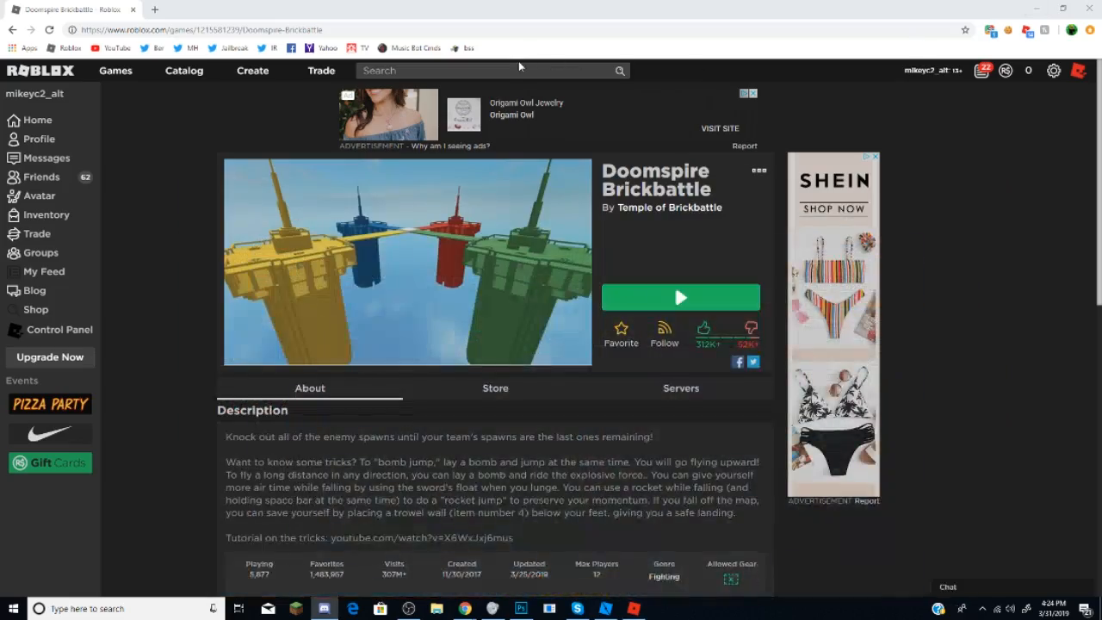
pyautogui.write('mikeyc2')
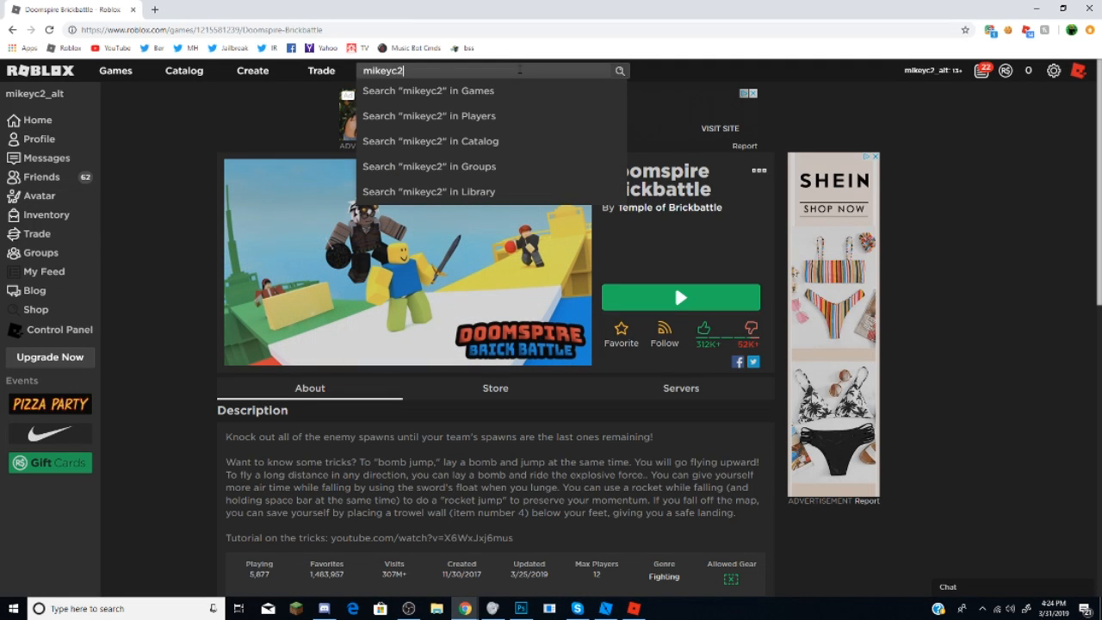
pyautogui.click(430, 115)
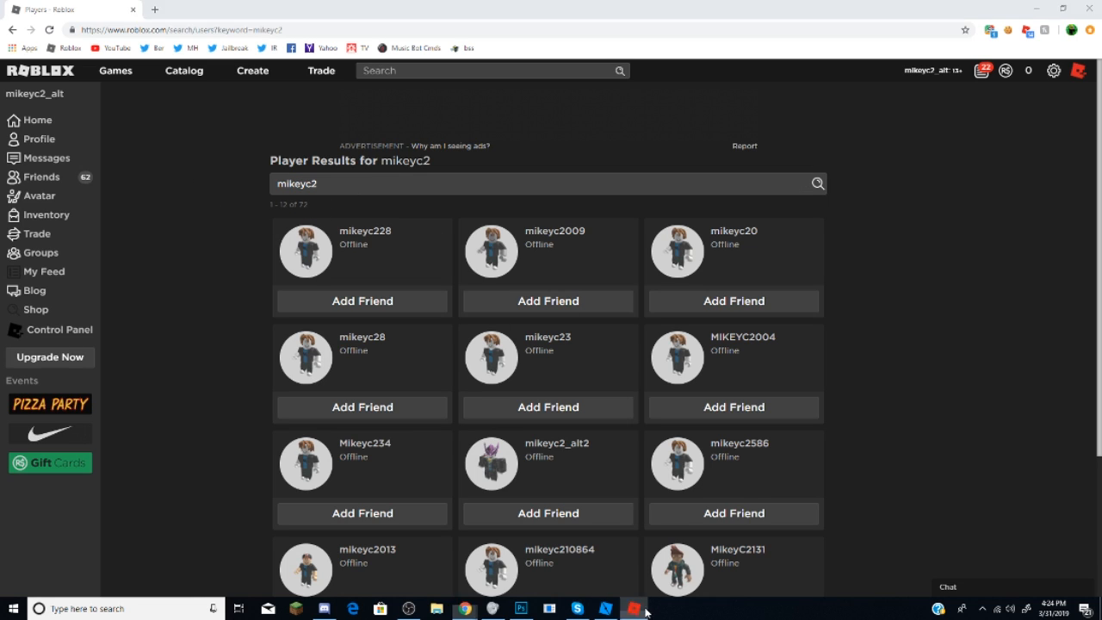
pyautogui.click(634, 606)
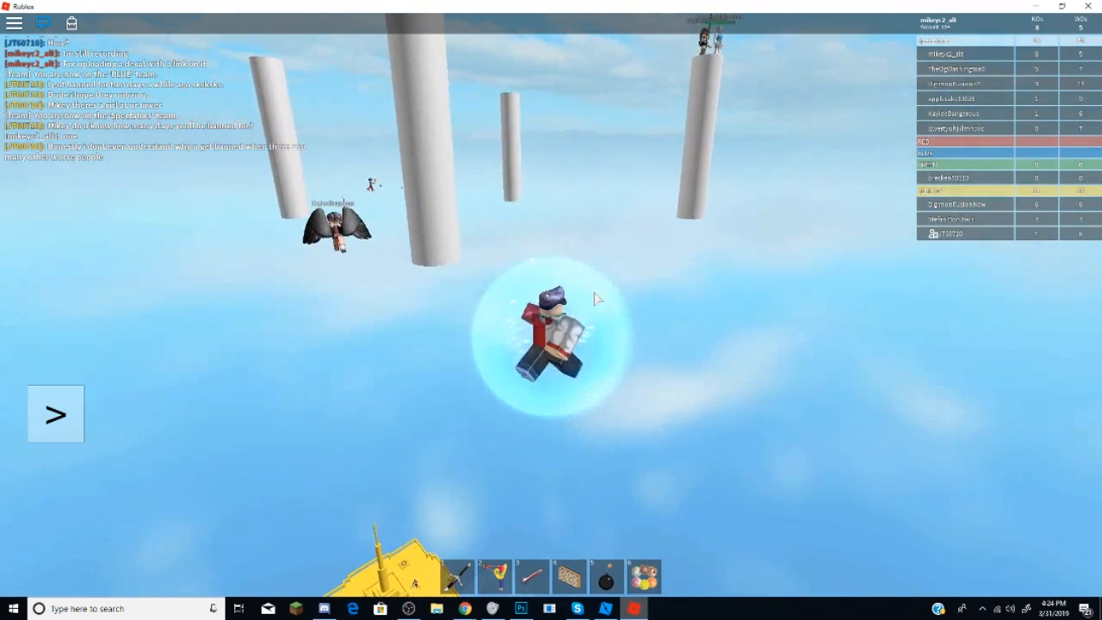